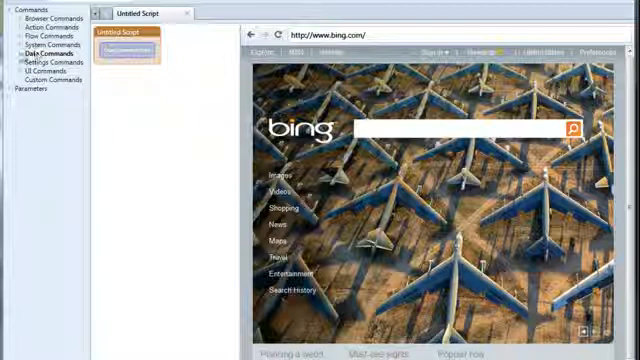
Add a set command from Data Commands with the variable name #query
{"action": "left_click", "coordinate": [40, 58]}
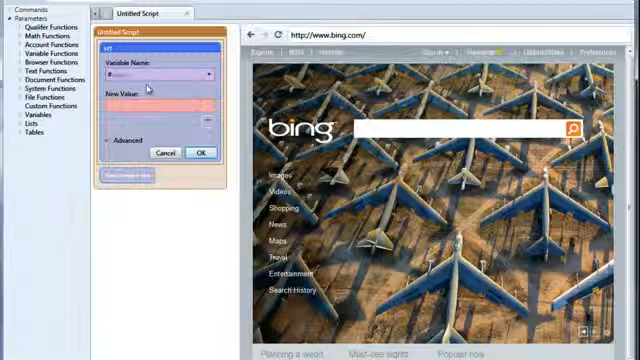
{"action": "type", "text": "#query"}
{"action": "type", "text": "ubot studio"}
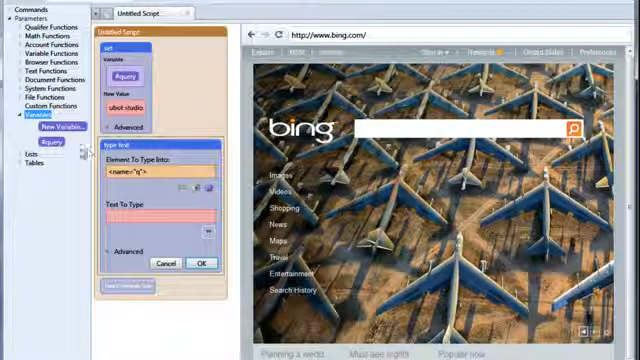
{"action": "mouse_move", "coordinate": [44, 147]}
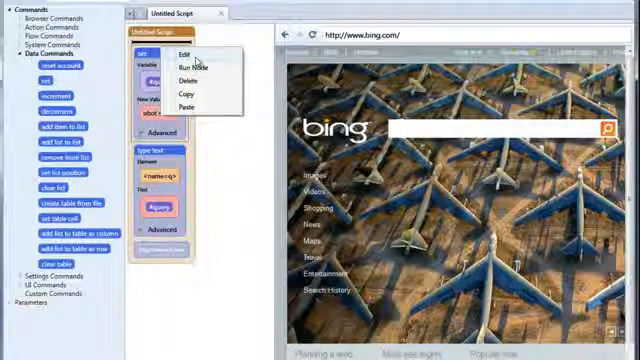
Edit the set command so #query holds 'ubot tutorials'
{"action": "left_click", "coordinate": [183, 53]}
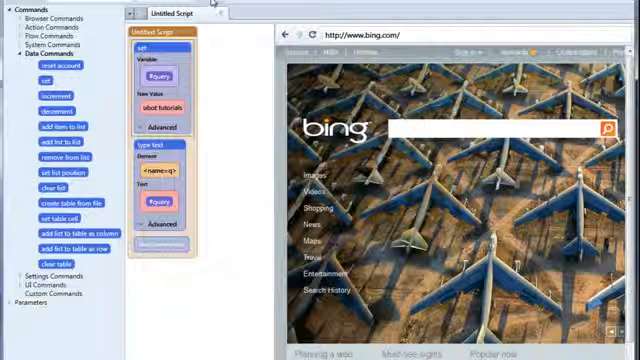
{"action": "type", "text": "ubot tutorials"}
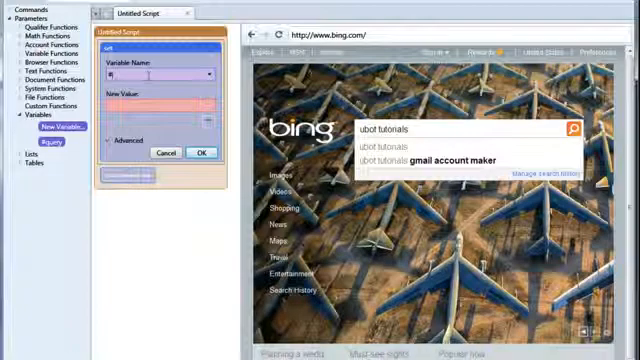
Create a set command giving #count the value 1
{"action": "type", "text": "count"}
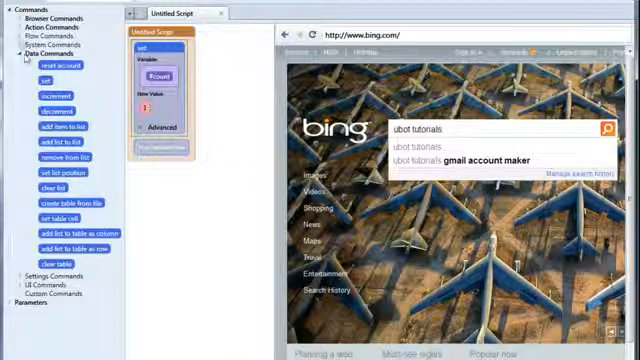
{"action": "left_click", "coordinate": [20, 54]}
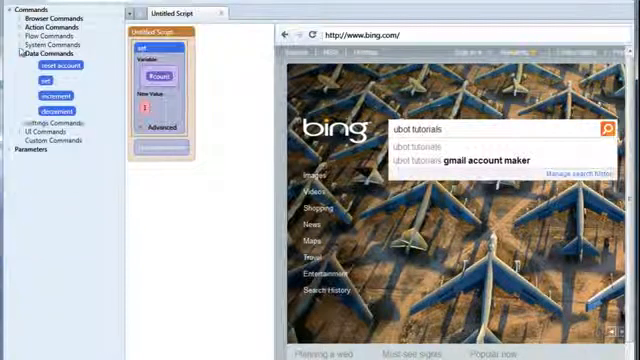
{"action": "left_click", "coordinate": [45, 37]}
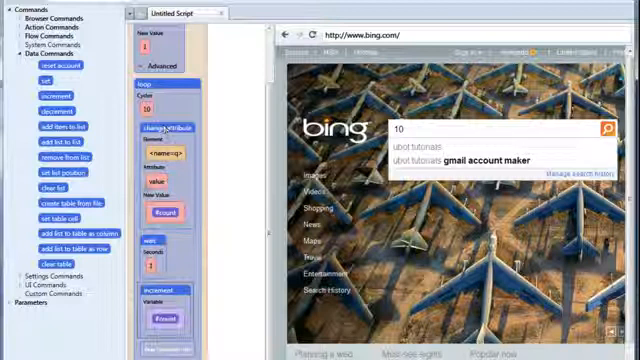
Add a 1-second wait and an increment #count inside the loop, then run it
{"action": "left_click", "coordinate": [160, 215]}
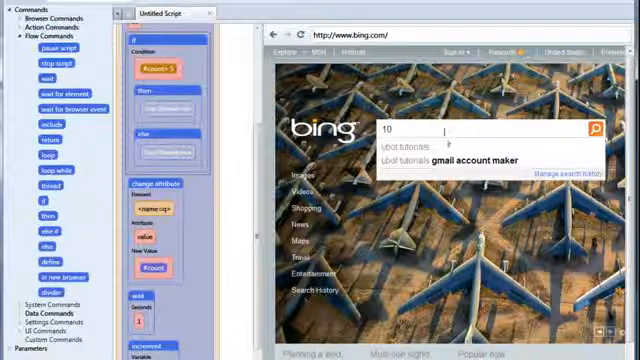
Start a change-attribute command for the if block's then branch
{"action": "left_click", "coordinate": [47, 28]}
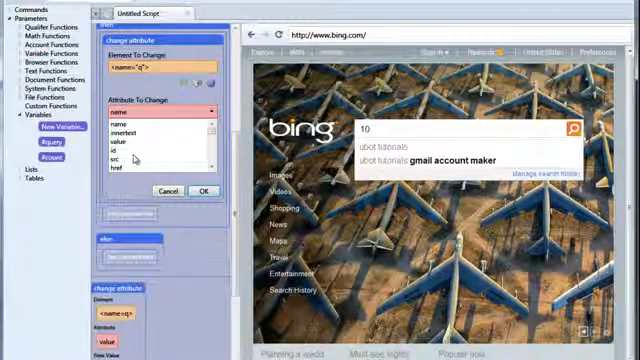
Set Bing's search box value attribute to 'the value is greater than 5' in the then branch
{"action": "left_click", "coordinate": [141, 151]}
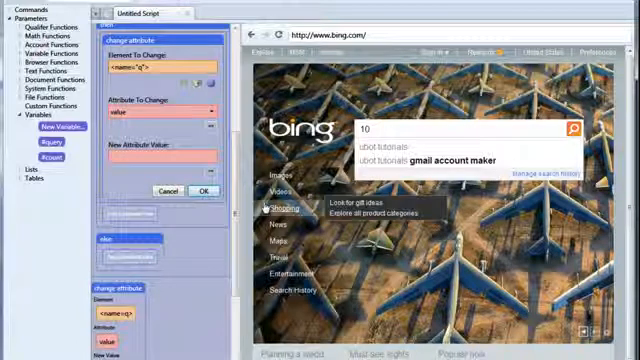
{"action": "type", "text": "the value is i"}
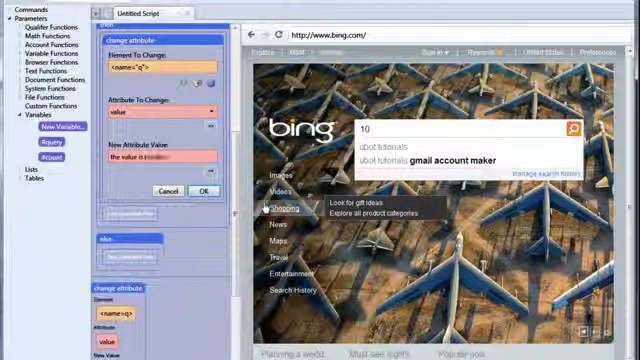
{"action": "type", "text": "the value is greater than 5"}
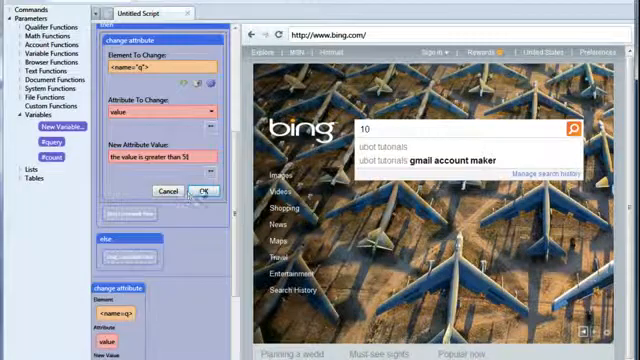
{"action": "left_click", "coordinate": [203, 191]}
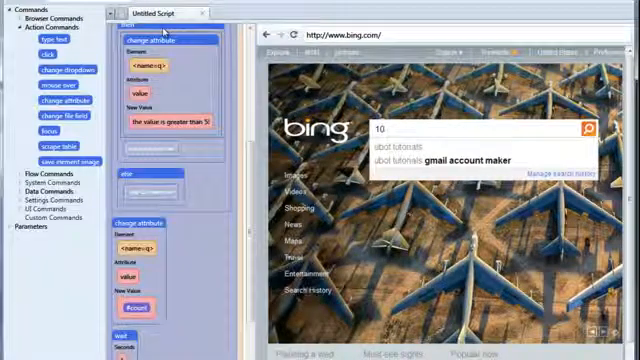